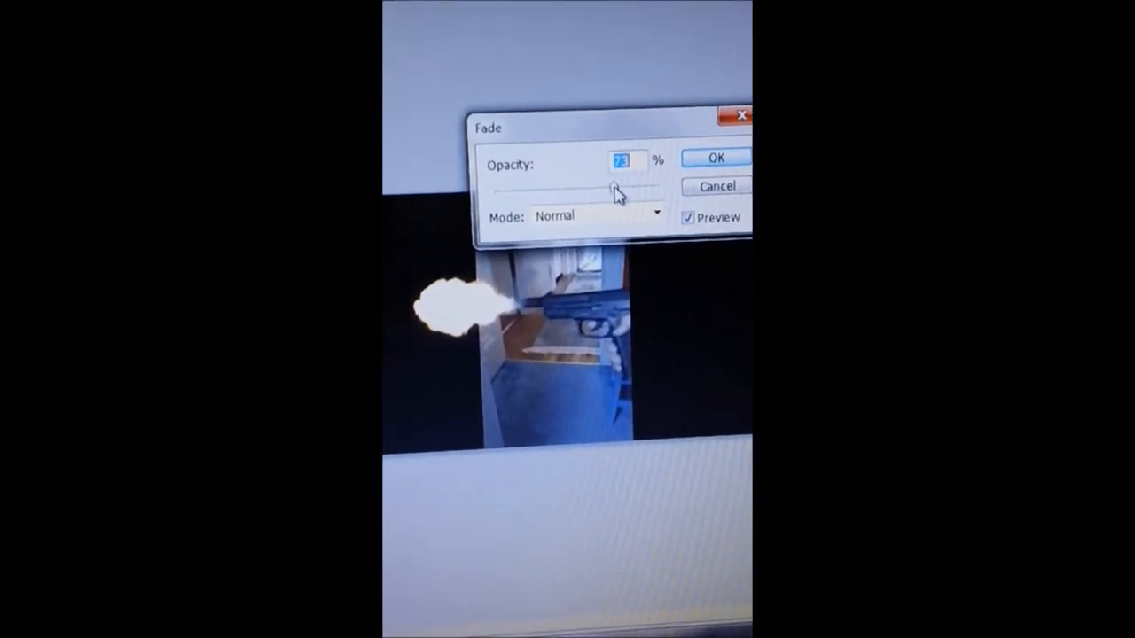
# Fade the white muzzle smoke puff to a partly transparent opacity
pyautogui.click(716, 158)
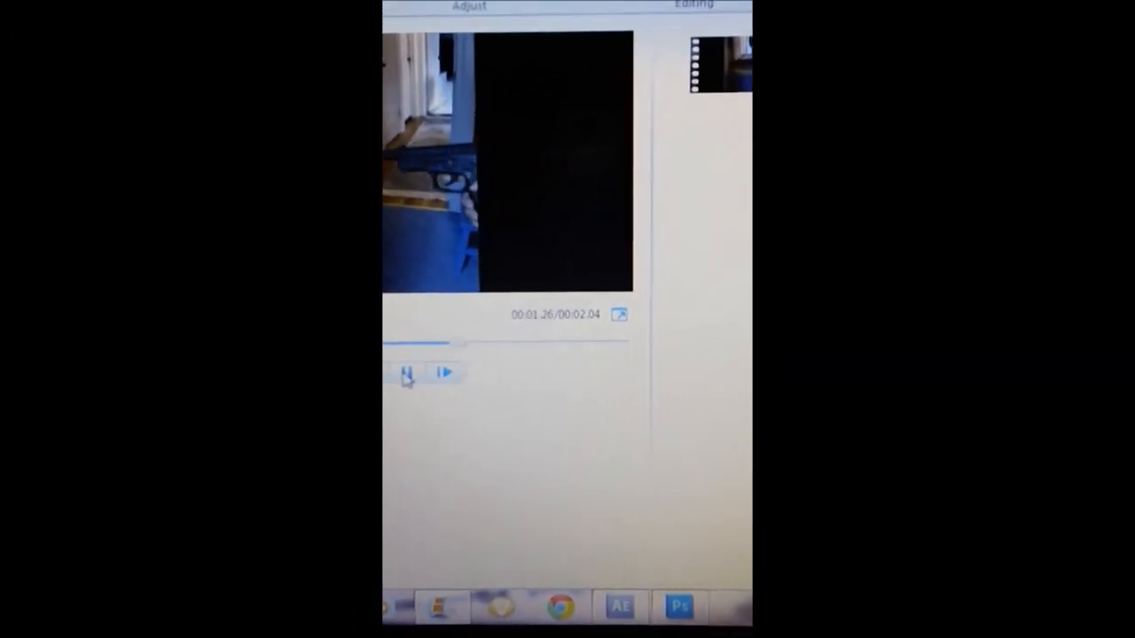
# Bring up the Cut/Copy/Paste/Remove context menu for a storyboard clip
pyautogui.rightClick(660, 107)
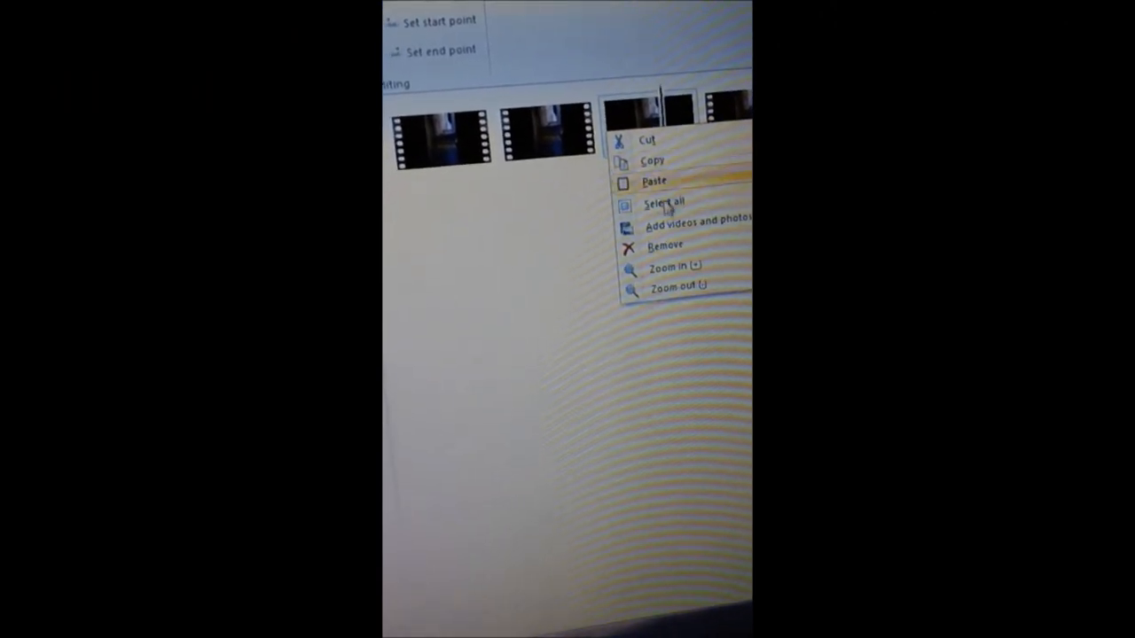